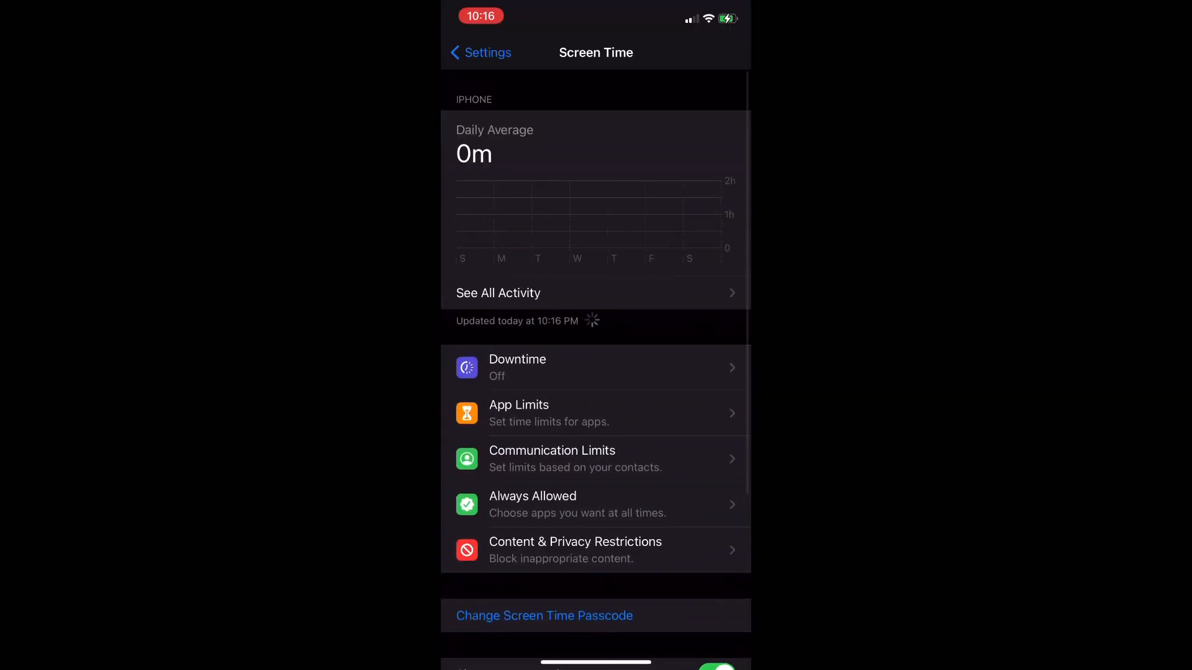
- Turn Safari back on under Content & Privacy Restrictions > Allowed Apps in Screen Time
{"action": "left_click", "coordinate": [575, 550]}
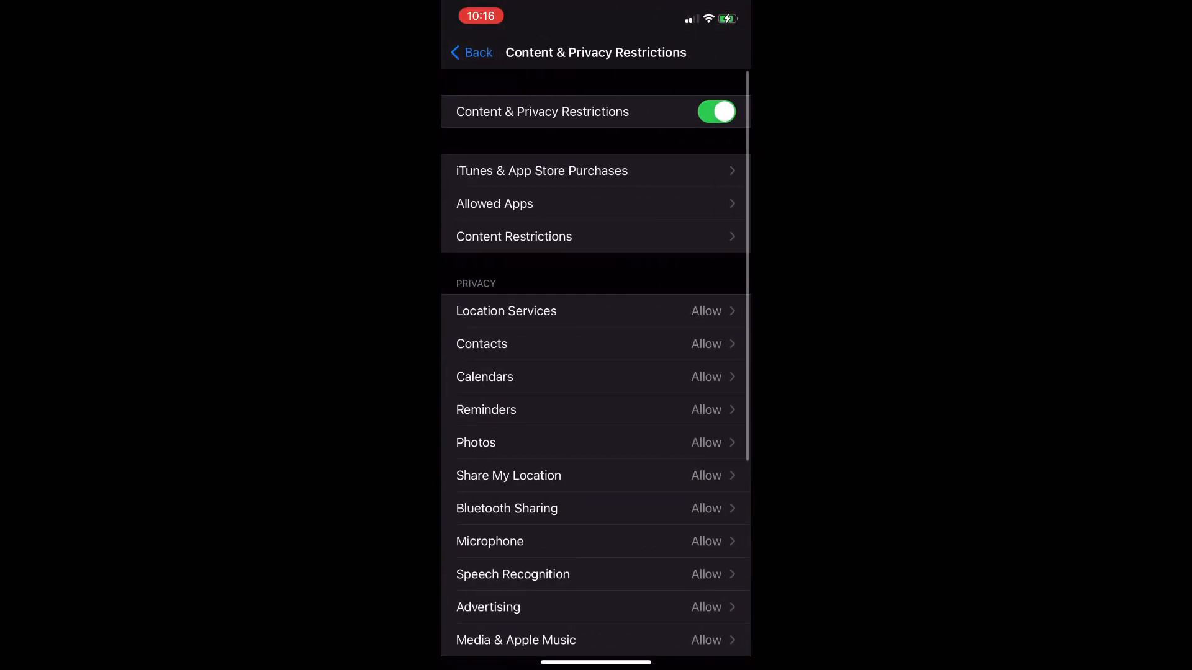
{"action": "left_click", "coordinate": [494, 204]}
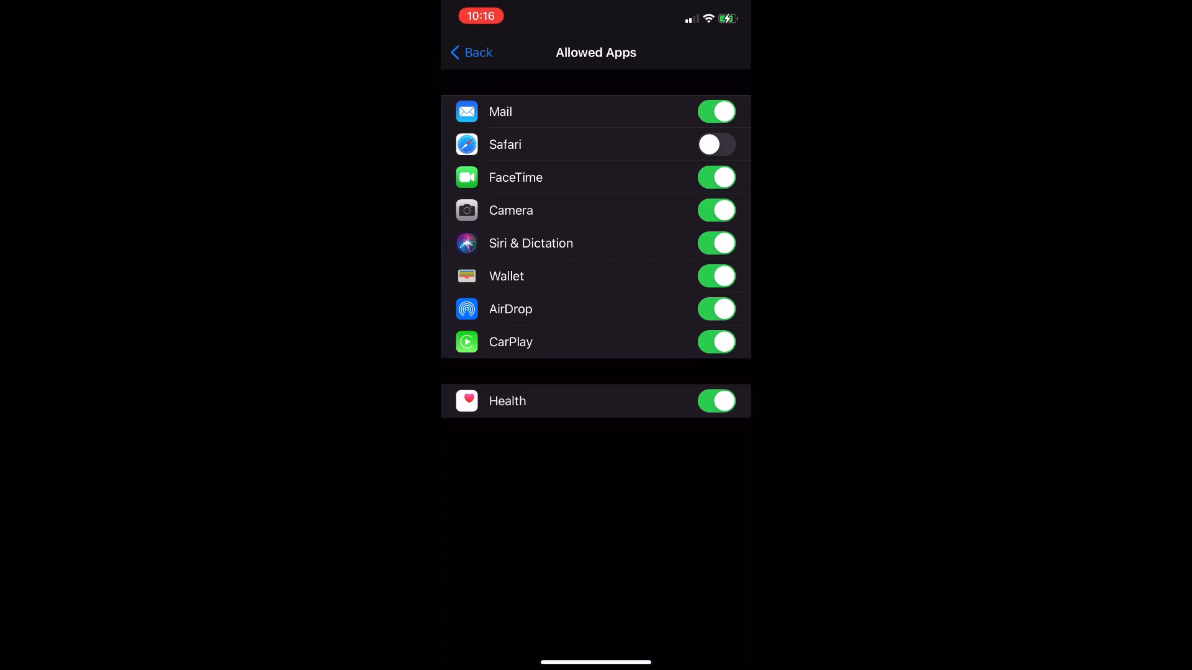
{"action": "left_click", "coordinate": [715, 144]}
{"action": "type", "text": "mcpedl.com"}
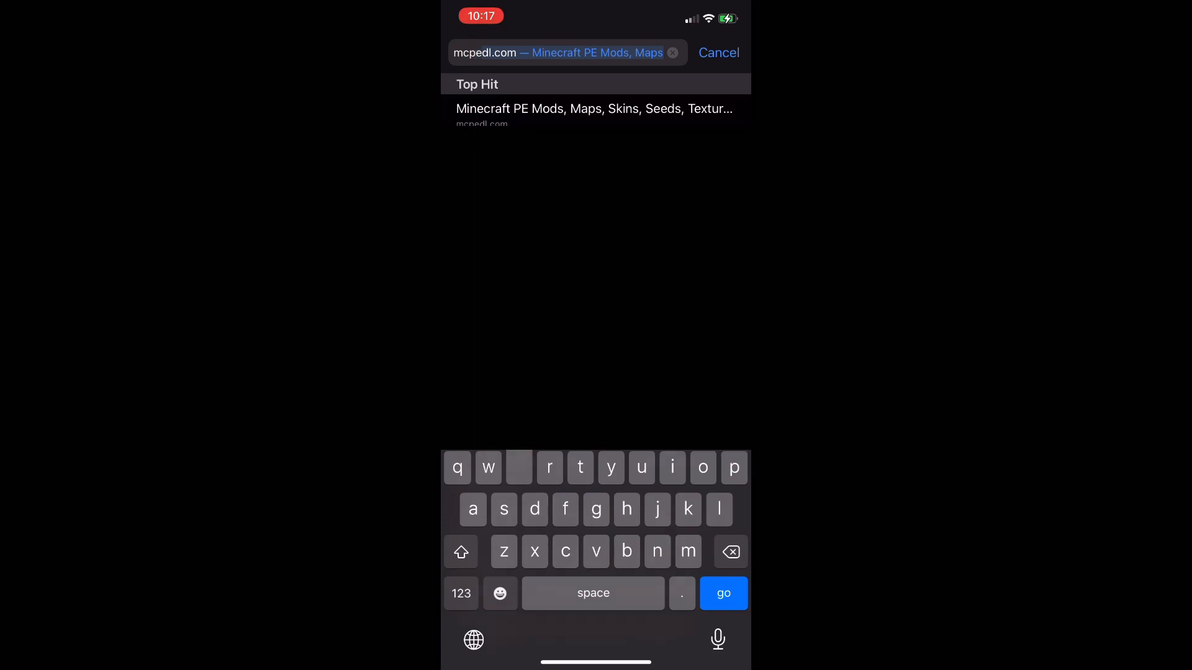
- Load mcpedl.com from the Top Hit suggestion and bring up the site's search box
{"action": "left_click", "coordinate": [519, 468]}
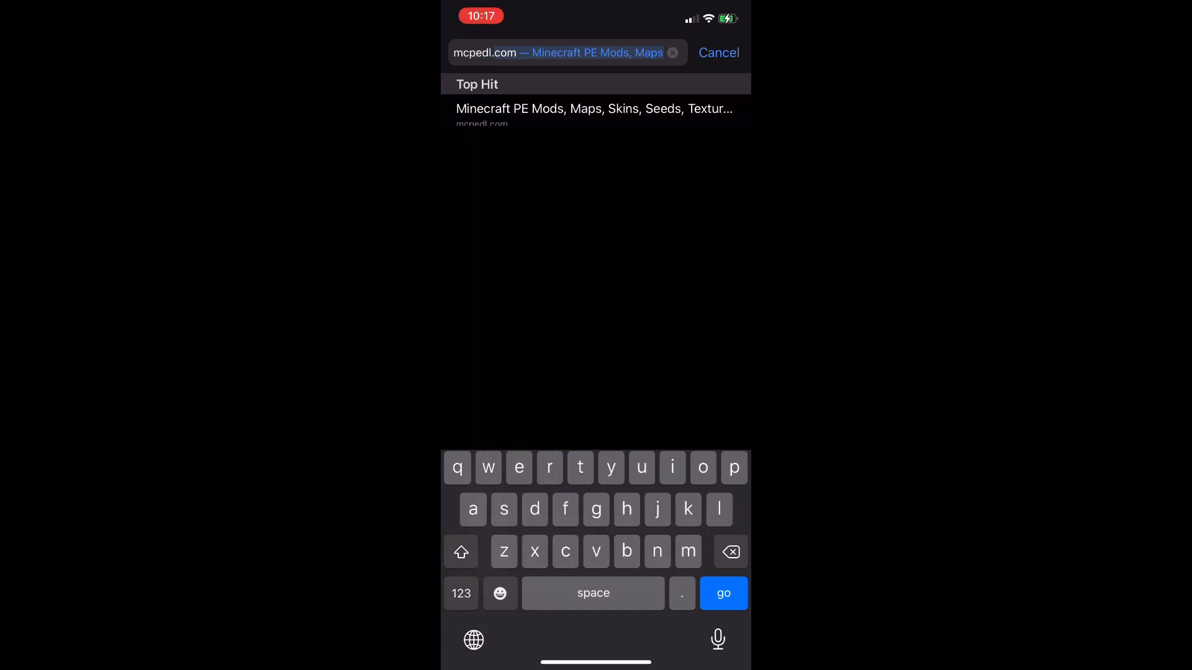
{"action": "left_click", "coordinate": [594, 109]}
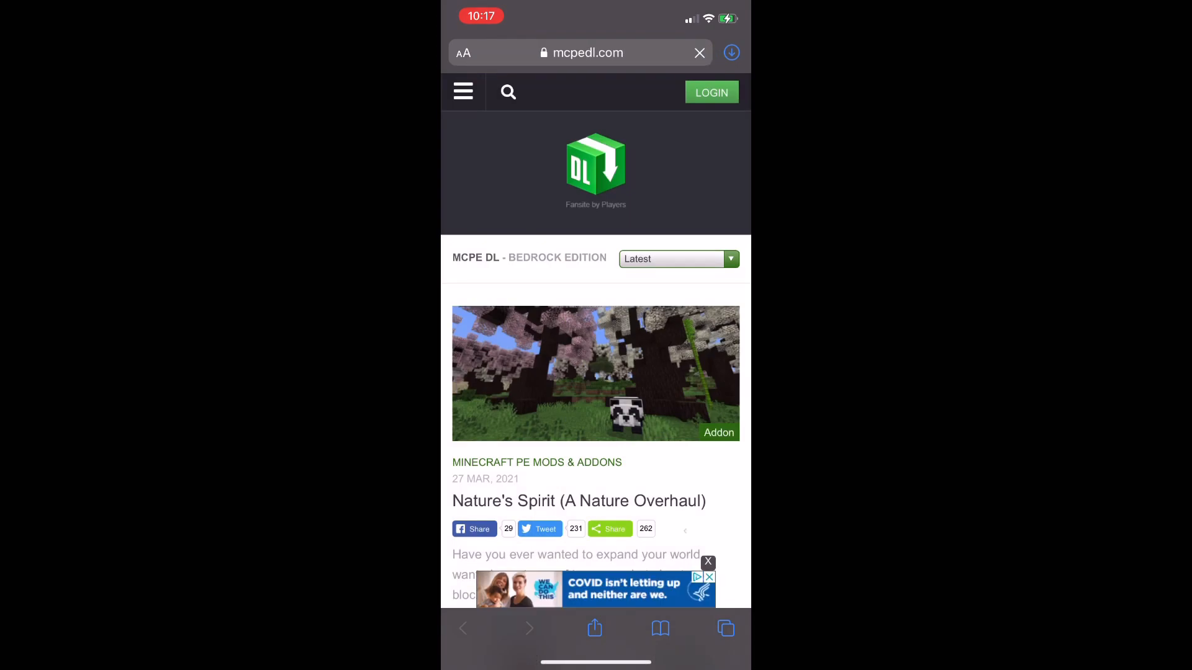
{"action": "left_click", "coordinate": [507, 92]}
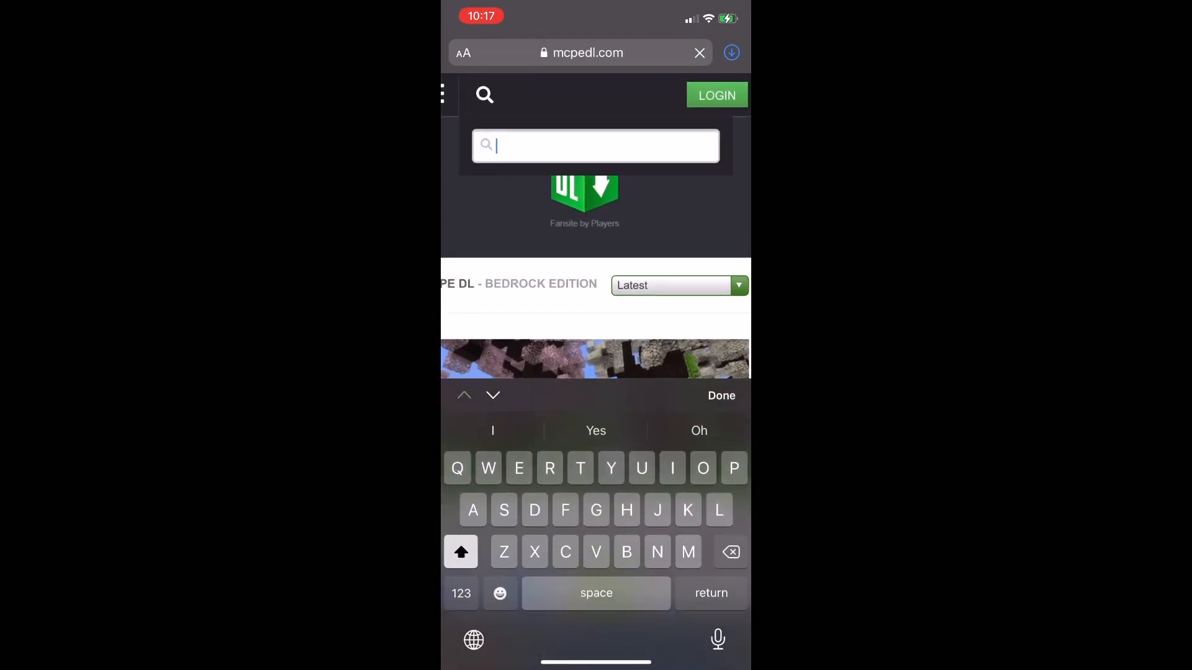
- Search the site for "Dinosaur time" to reach the Dinosaurs' Time Addon page
{"action": "type", "text": "Dinosaur t"}
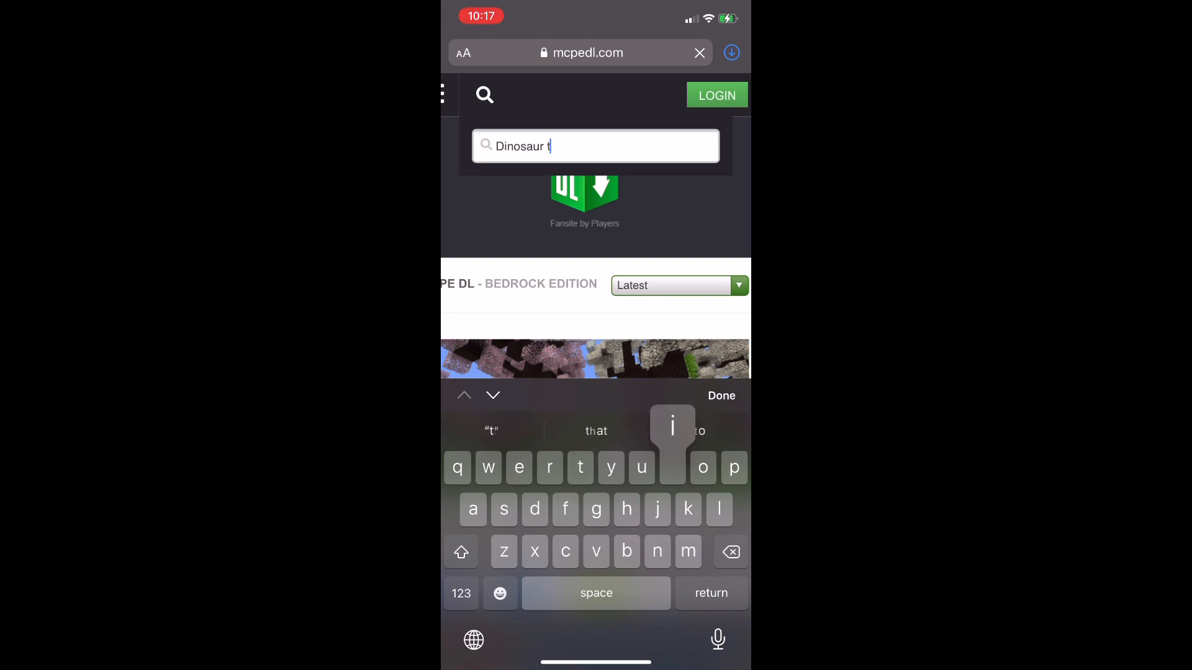
{"action": "type", "text": "ime"}
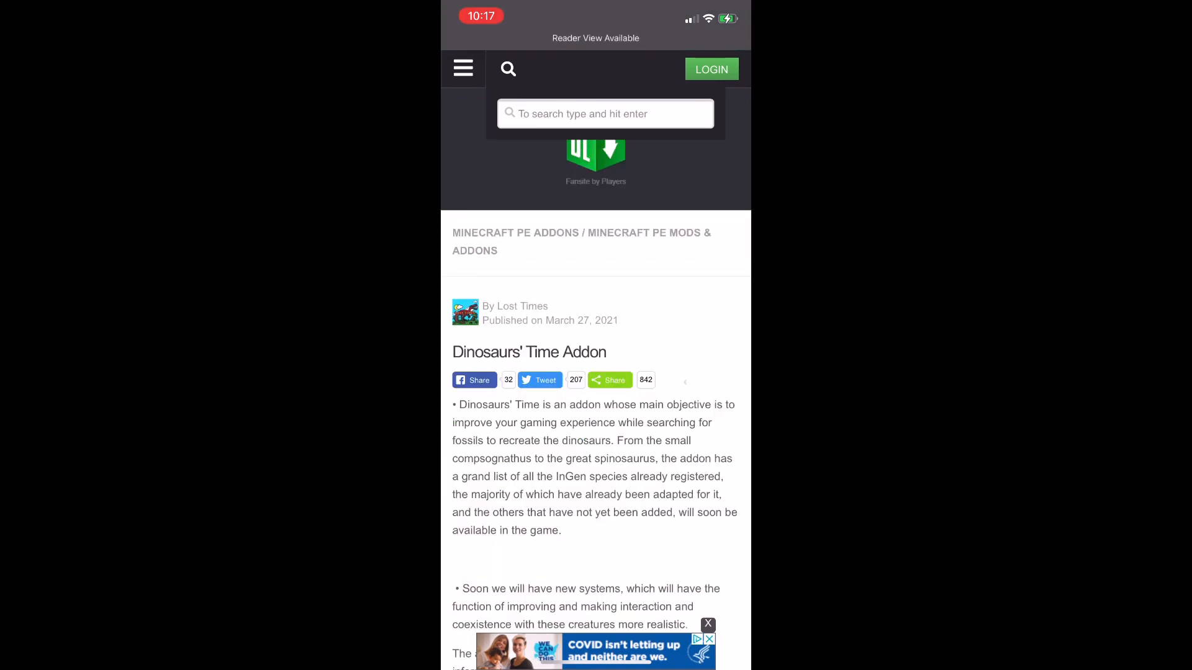
- Scroll down the addon page past the creature details toward the Downloads section
{"action": "scroll", "scroll_direction": "down", "scroll_amount": 3}
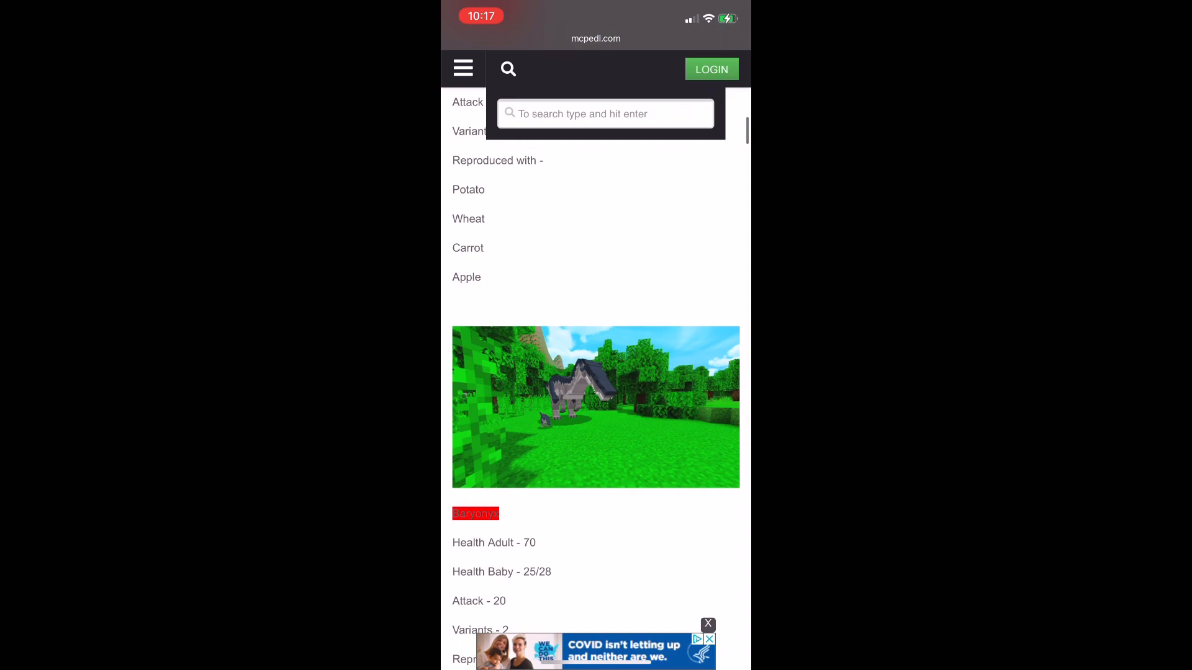
{"action": "scroll", "scroll_direction": "down", "scroll_amount": 3}
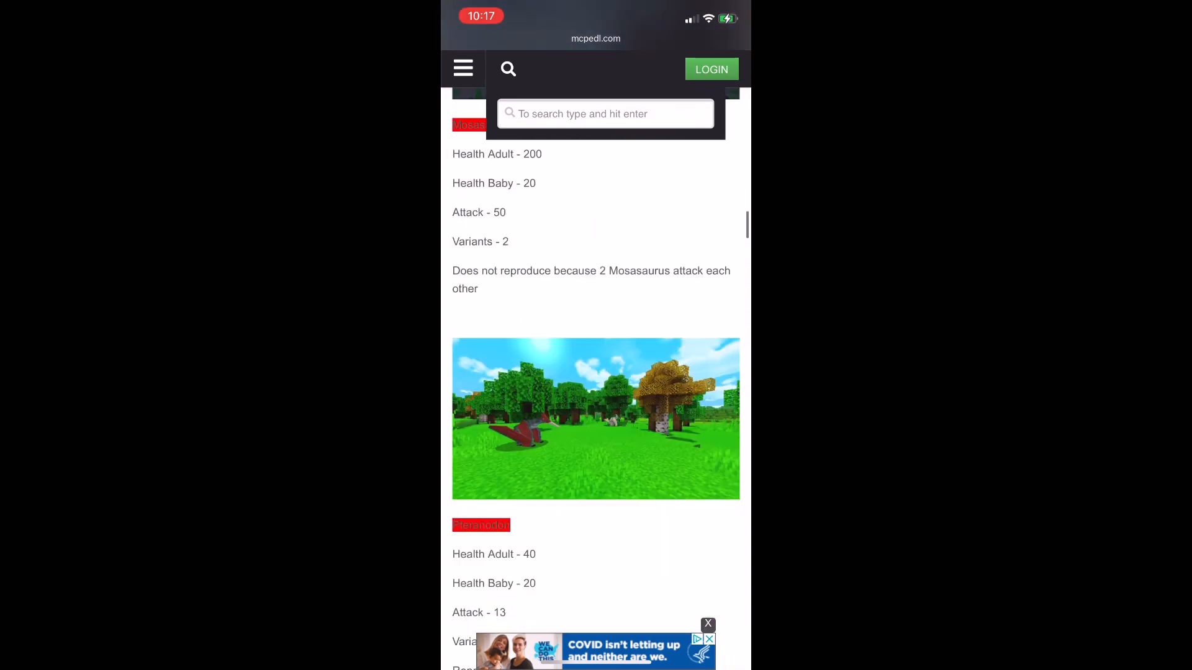
{"action": "scroll", "scroll_direction": "down", "scroll_amount": 3}
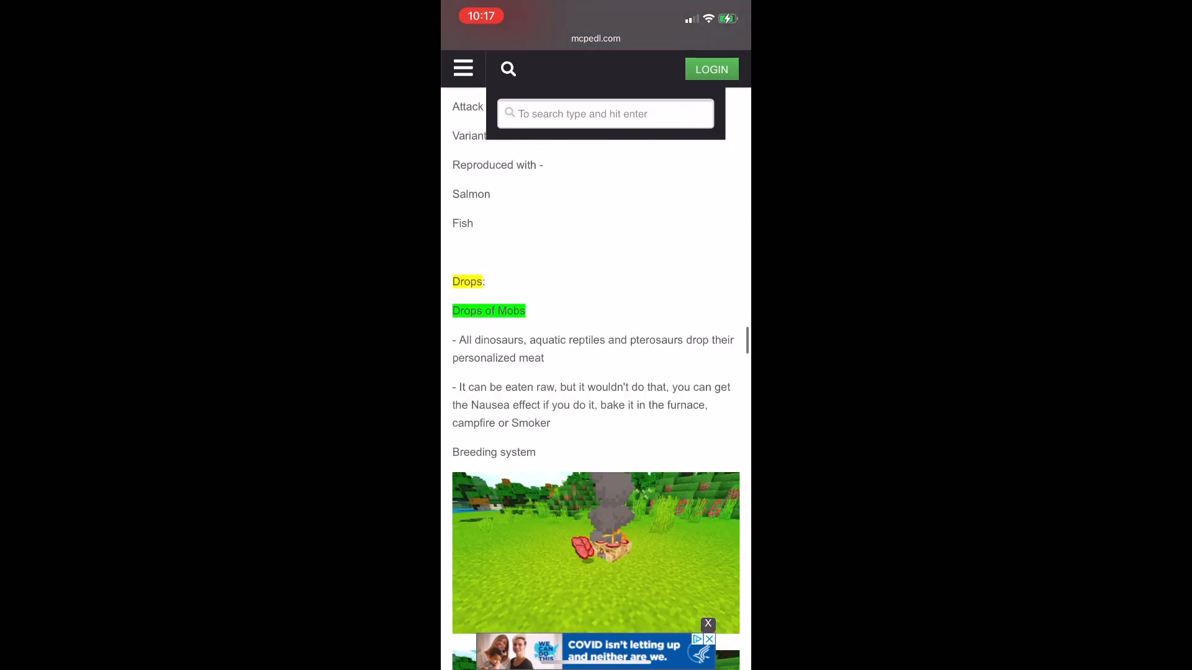
{"action": "scroll", "scroll_direction": "down", "scroll_amount": 3}
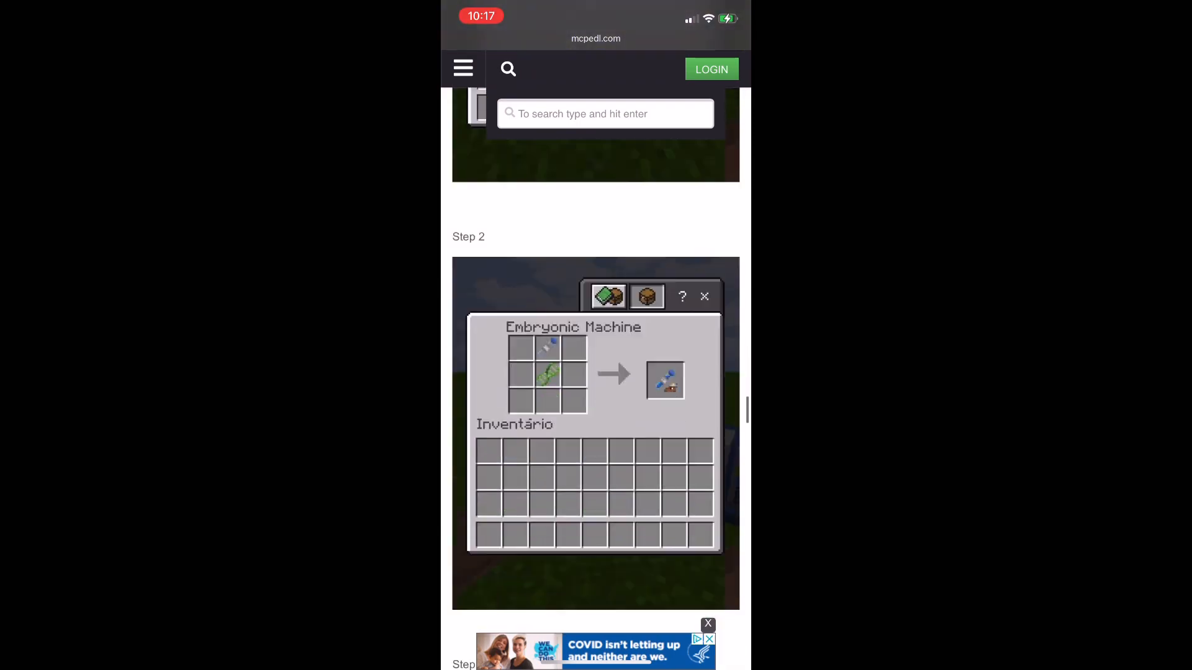
{"action": "scroll", "scroll_direction": "down", "scroll_amount": 3}
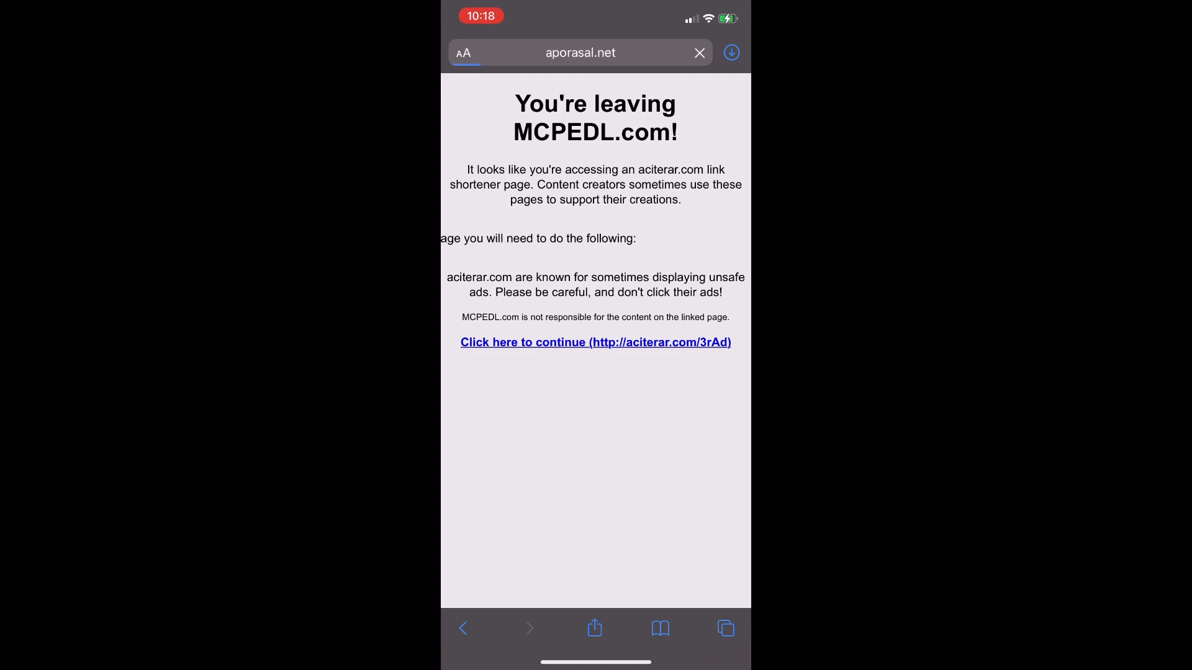
- Continue through the adf.ly link, accept both OK alerts and skip the ad
{"action": "left_click", "coordinate": [595, 343]}
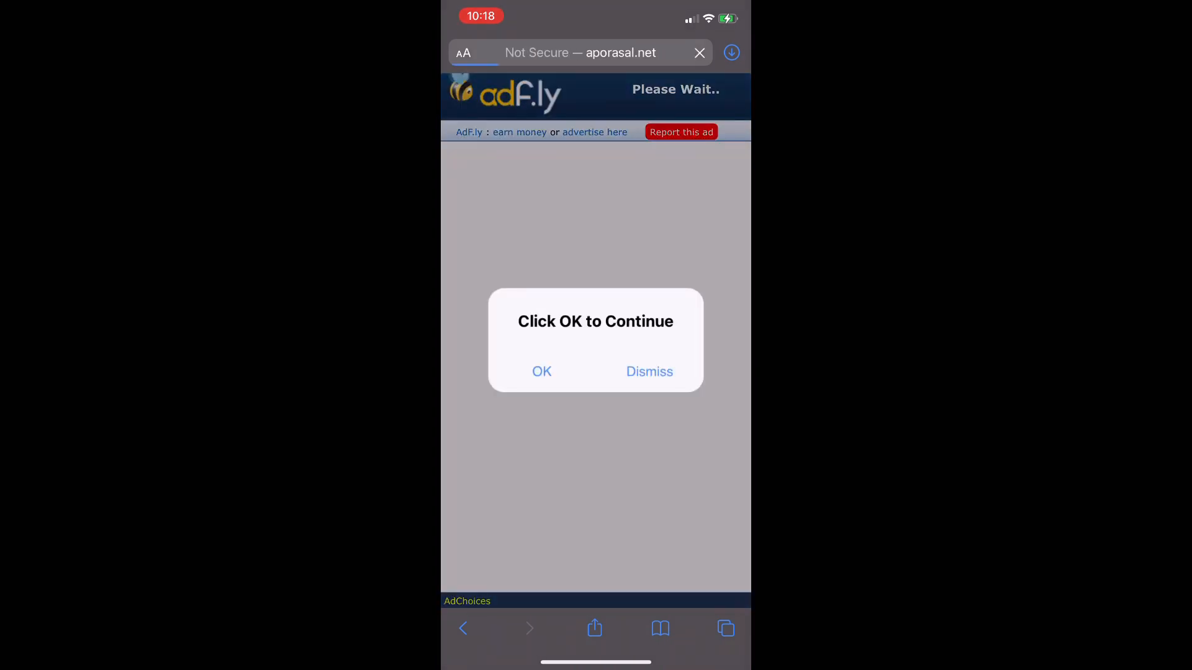
{"action": "left_click", "coordinate": [542, 371]}
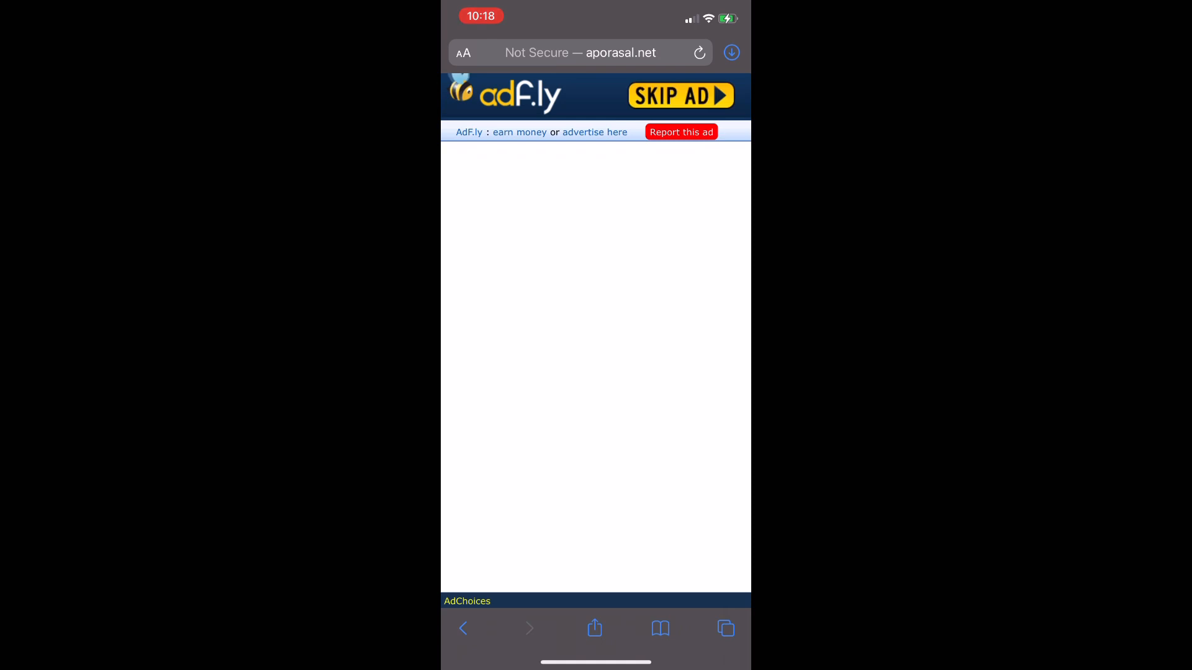
{"action": "left_click", "coordinate": [680, 97]}
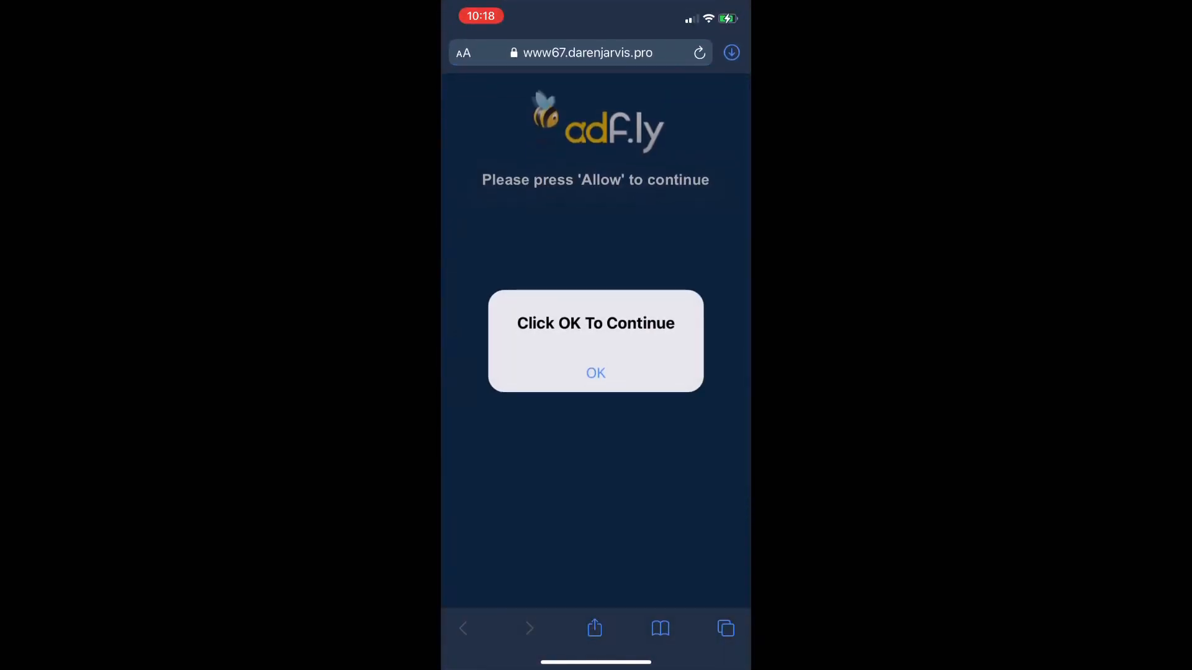
{"action": "left_click", "coordinate": [594, 372]}
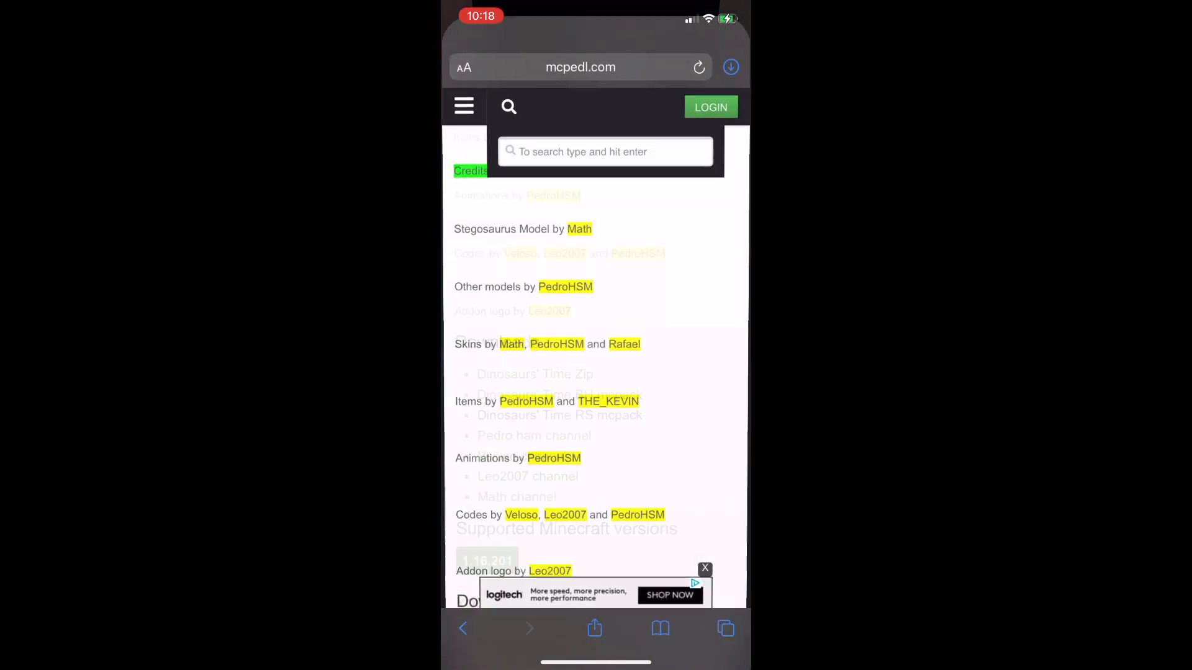
- Scroll down to the Downloads list of Dinosaurs' Time zip and mcpack files
{"action": "scroll", "scroll_direction": "down", "scroll_amount": 3}
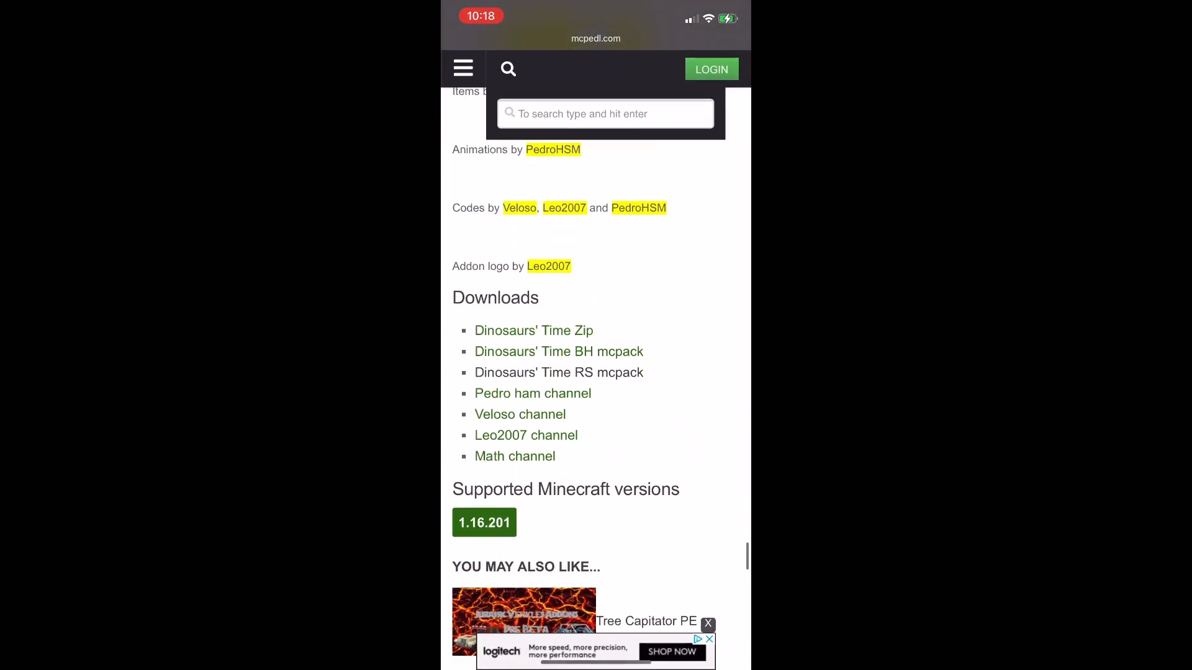